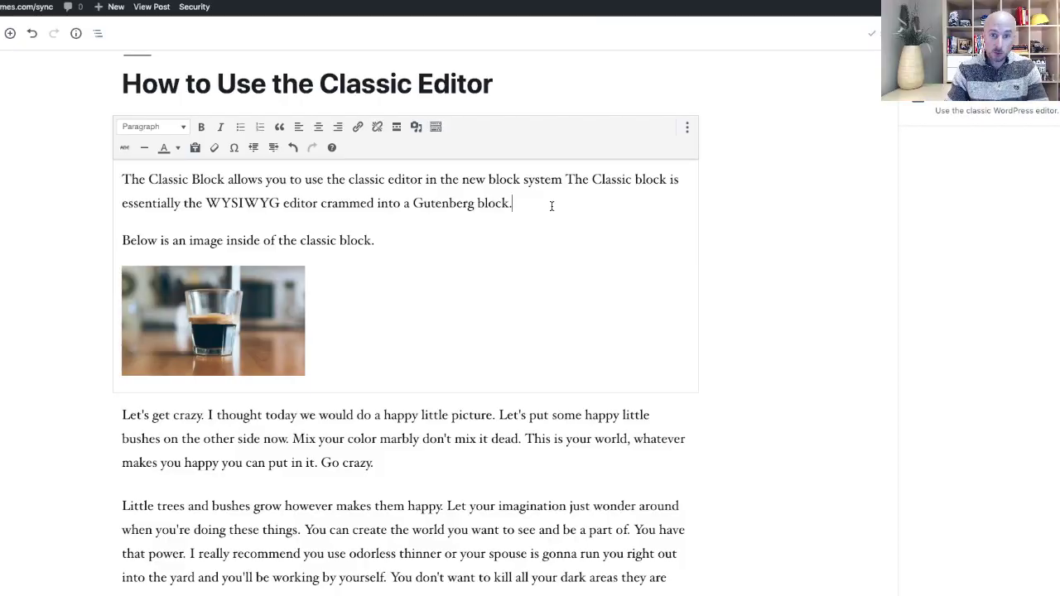
- Bold the word WYSIWYG in the Classic block's first paragraph
{"action": "scroll", "scroll_direction": "down", "scroll_amount": 3}
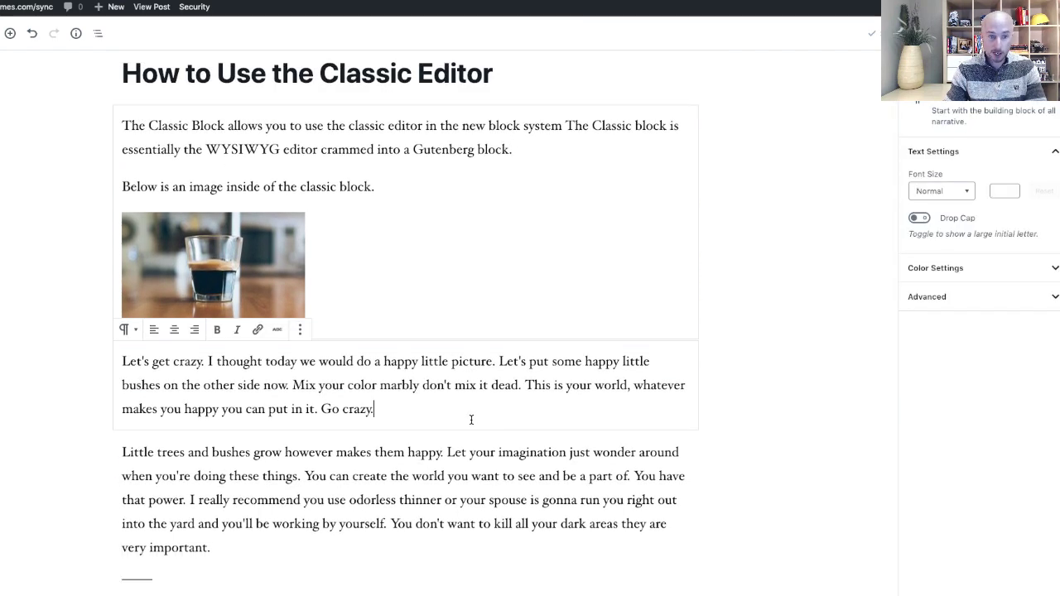
{"action": "scroll", "scroll_direction": "down", "scroll_amount": 3}
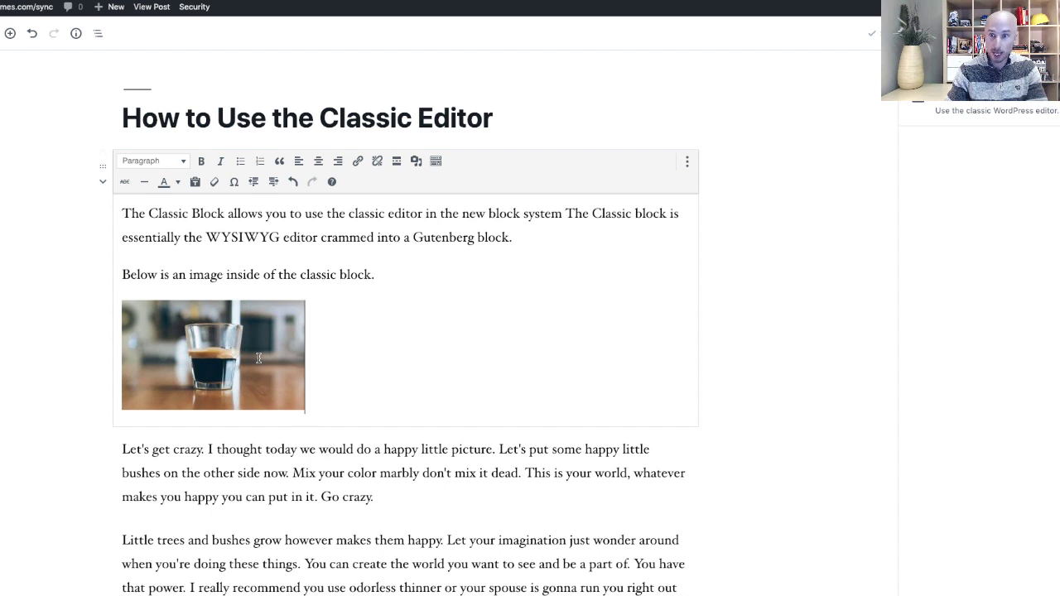
{"action": "mouse_move", "coordinate": [457, 315]}
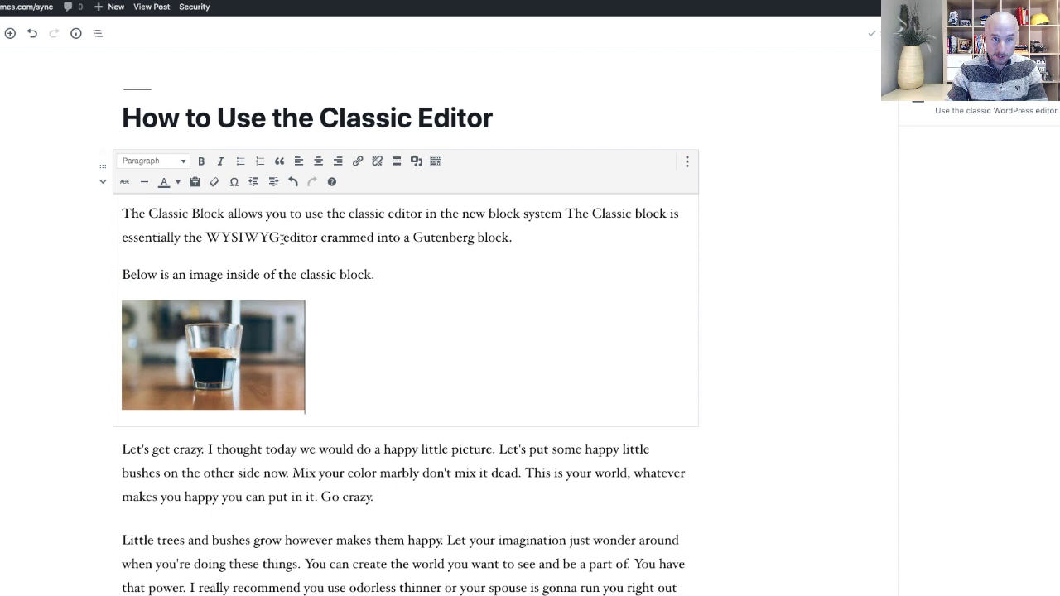
{"action": "double_click", "coordinate": [242, 236]}
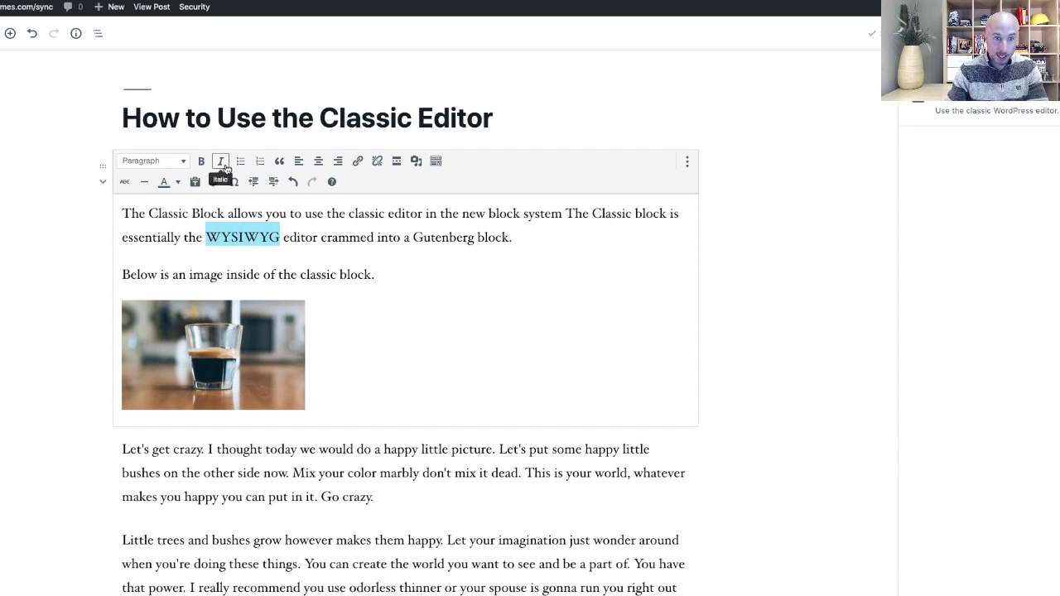
{"action": "left_click", "coordinate": [202, 161]}
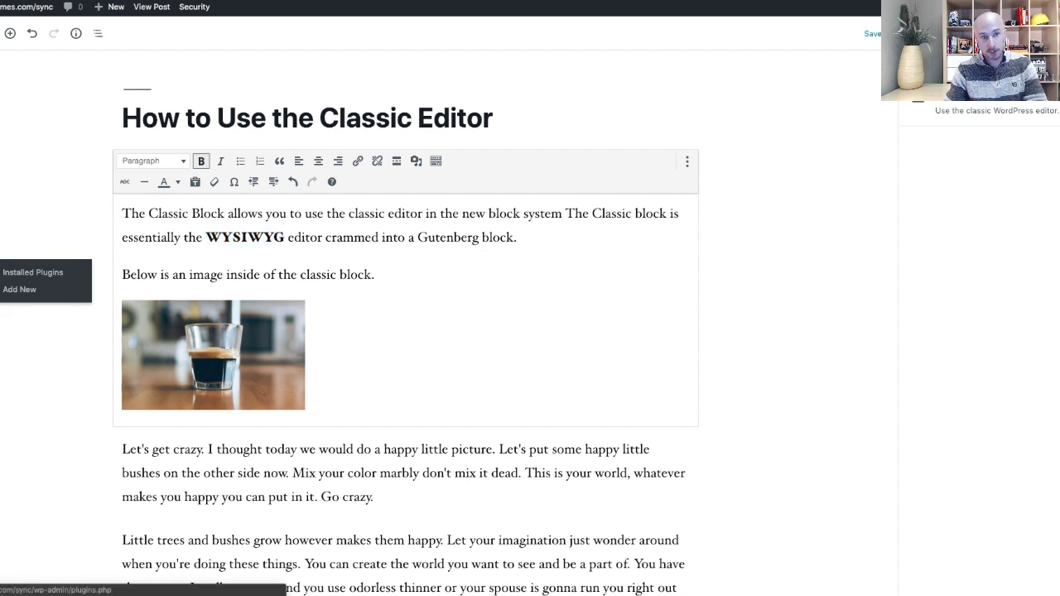
- Go from Installed Plugins to the Add Plugins page showing featured plugins
{"action": "left_click", "coordinate": [33, 271]}
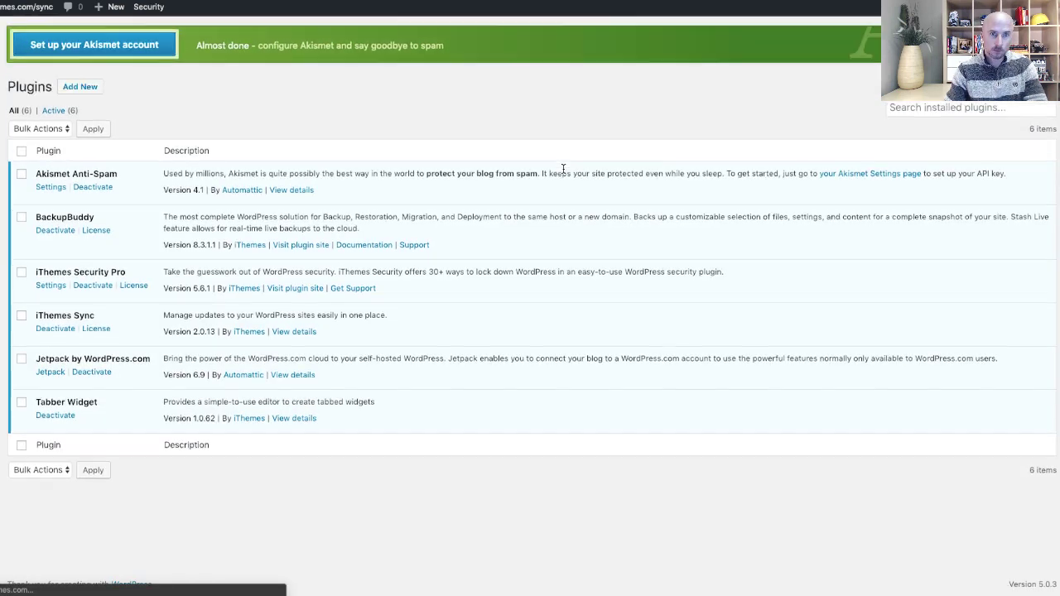
{"action": "scroll", "scroll_direction": "down", "scroll_amount": 3}
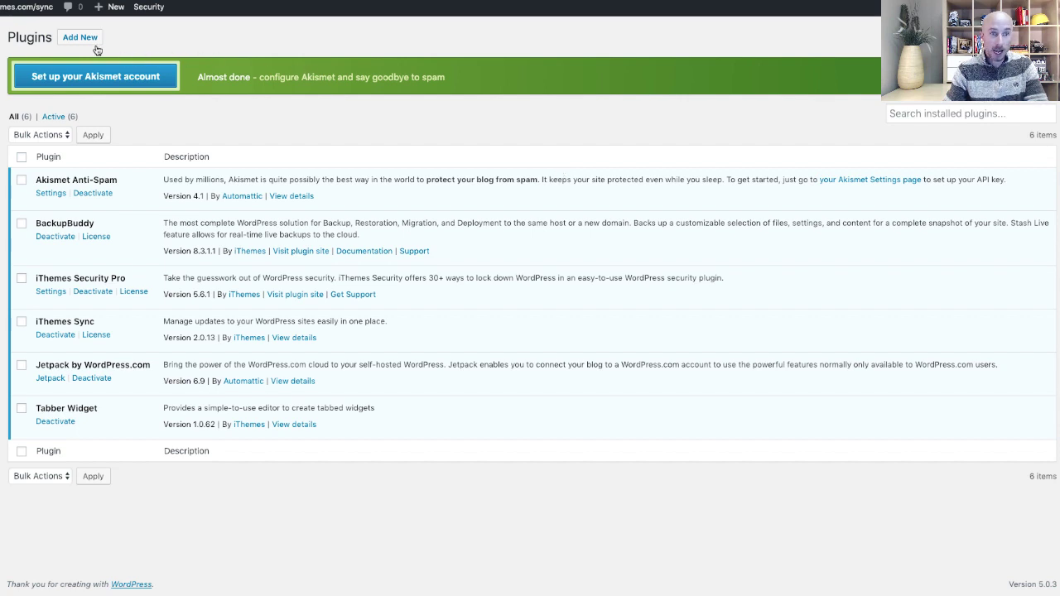
{"action": "left_click", "coordinate": [79, 36]}
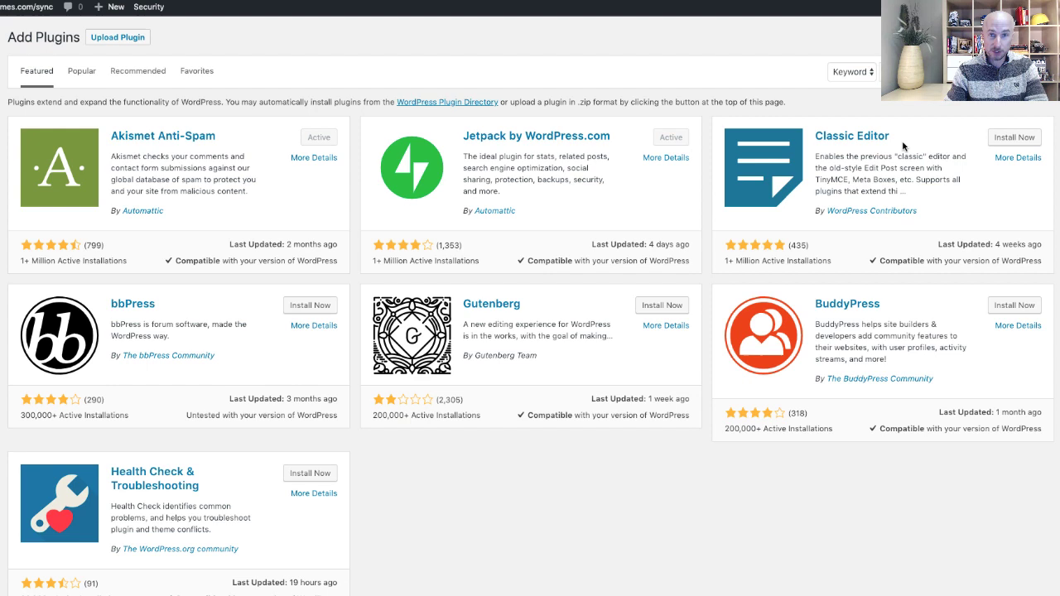
- Install the Classic Editor plugin from its card and activate it
{"action": "left_click", "coordinate": [1013, 135]}
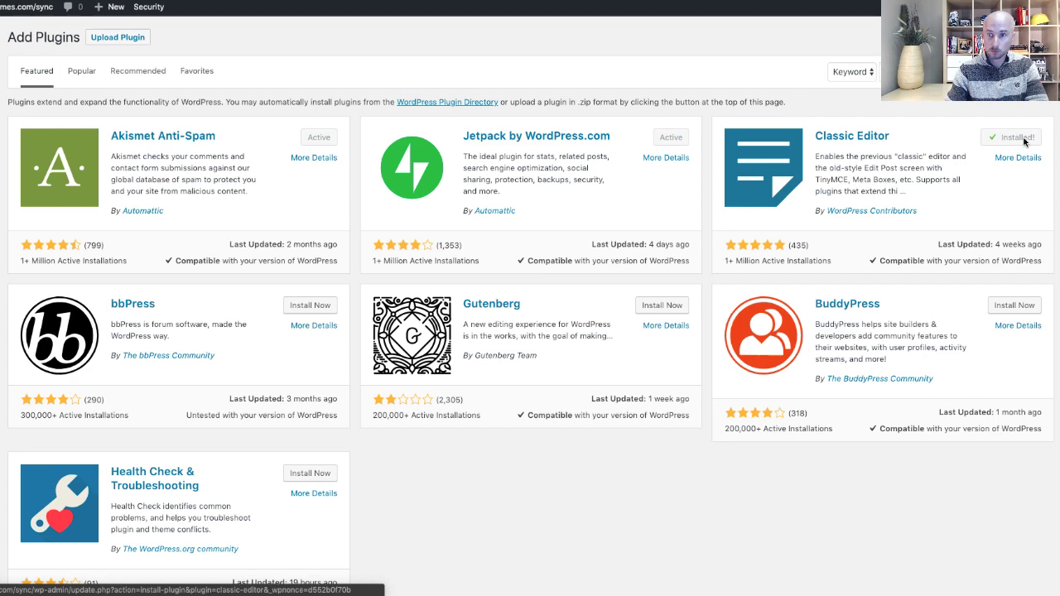
{"action": "left_click", "coordinate": [1010, 136]}
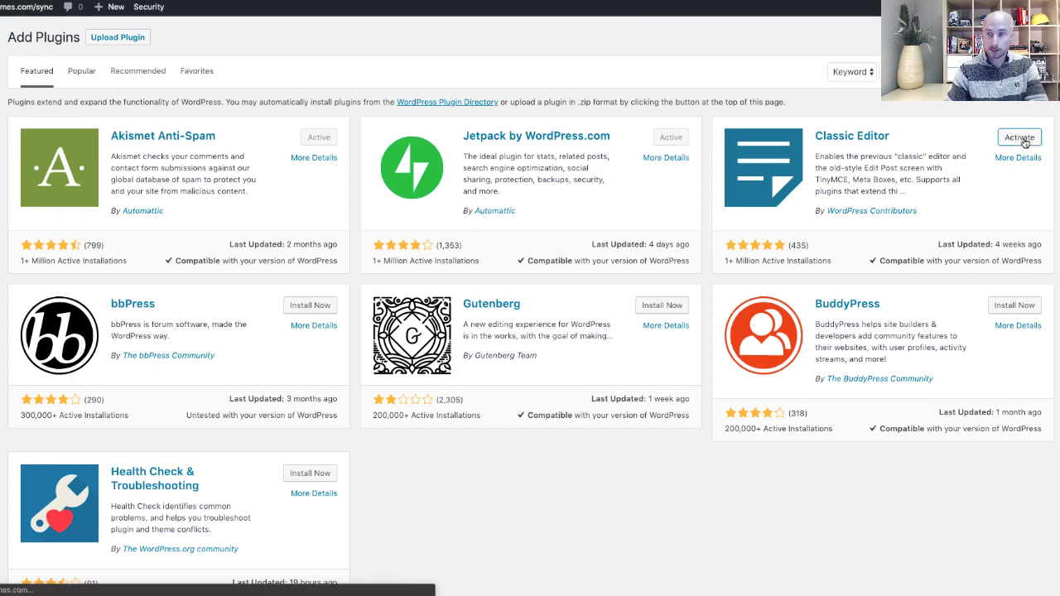
{"action": "left_click", "coordinate": [1017, 135]}
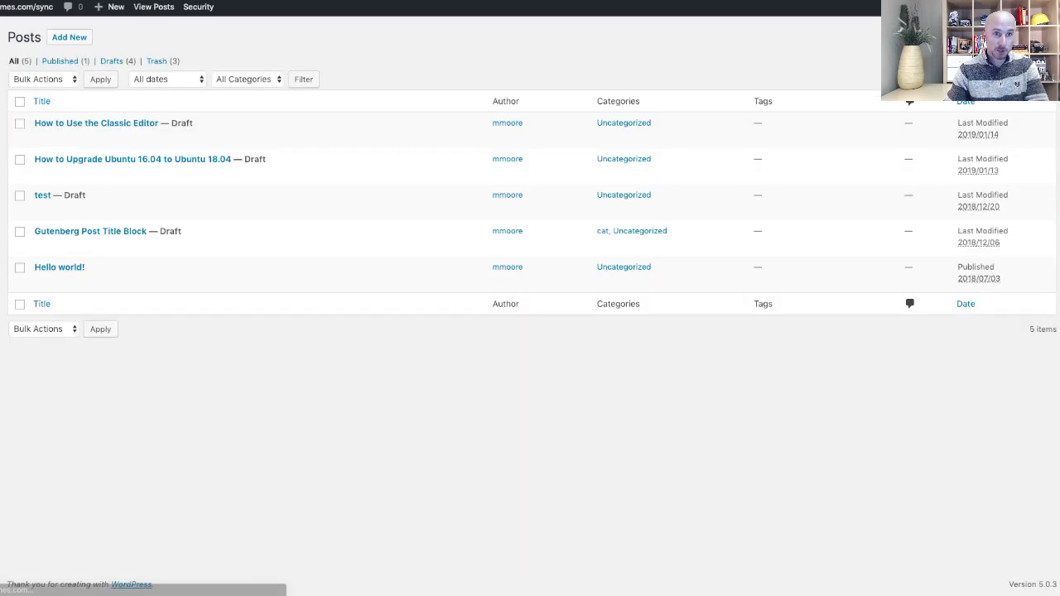
{"action": "mouse_move", "coordinate": [96, 122]}
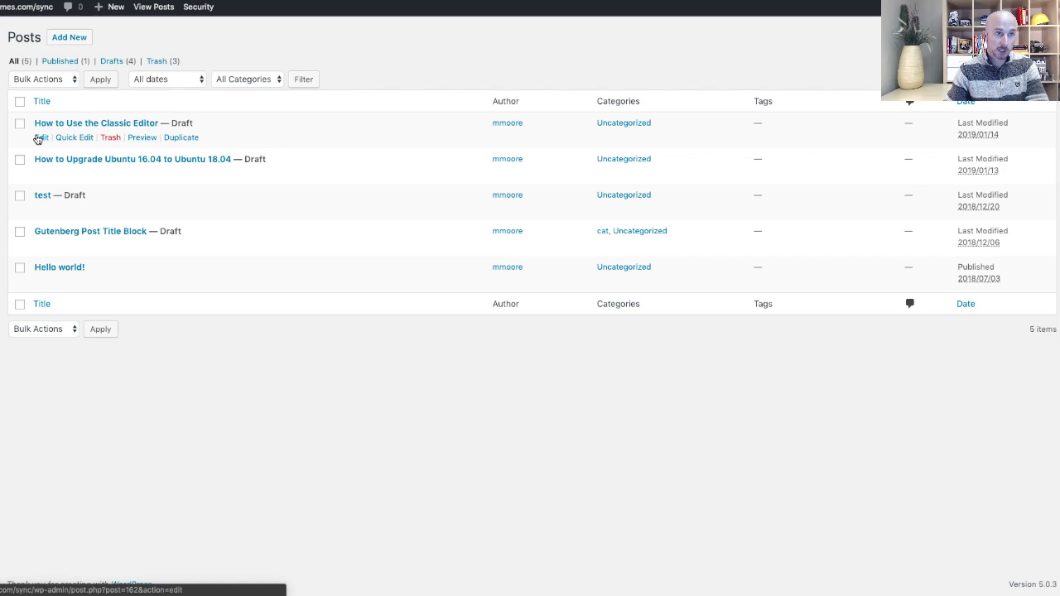
- Open the 'How to Use the Classic Editor' draft in the classic editor
{"action": "left_click", "coordinate": [96, 122]}
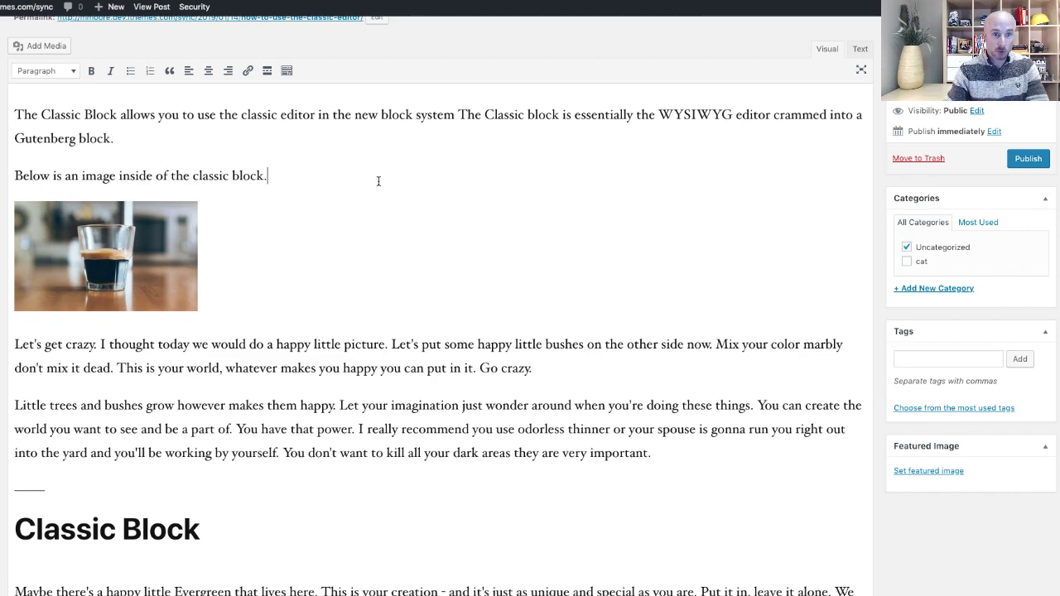
{"action": "mouse_move", "coordinate": [480, 182]}
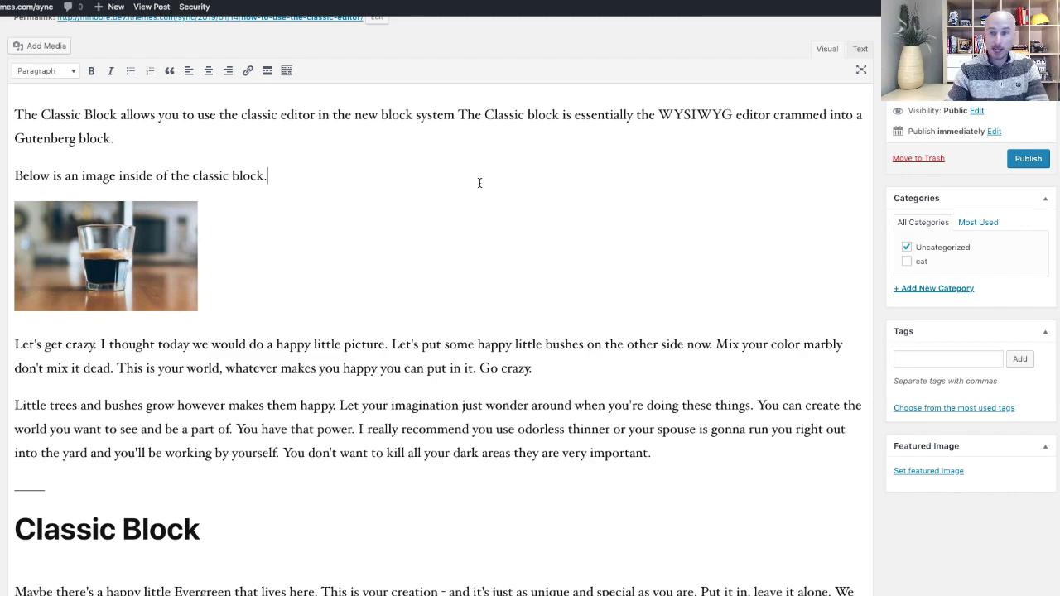
{"action": "scroll", "scroll_direction": "down", "scroll_amount": 3}
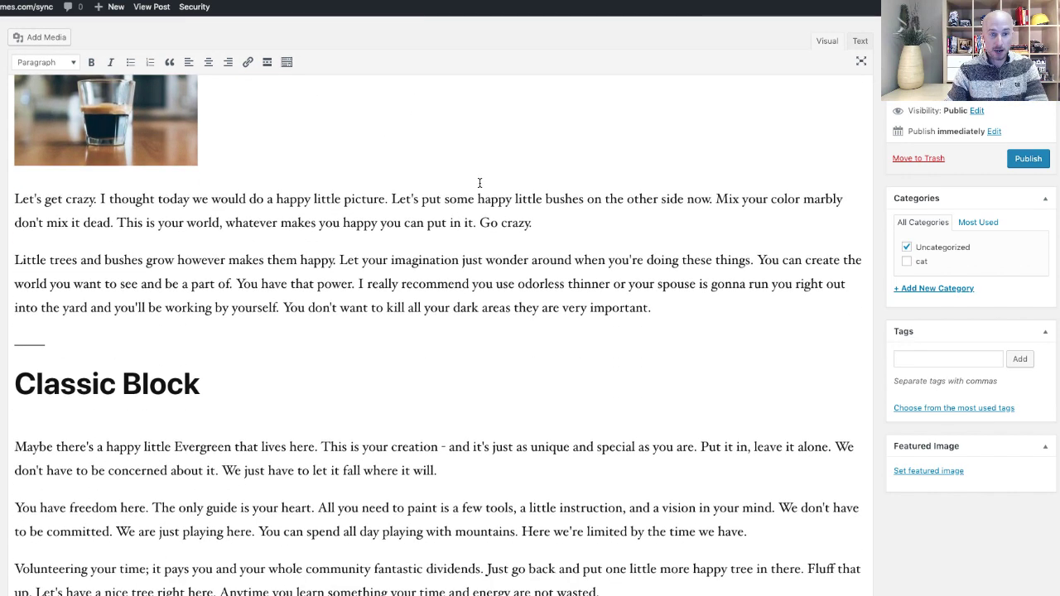